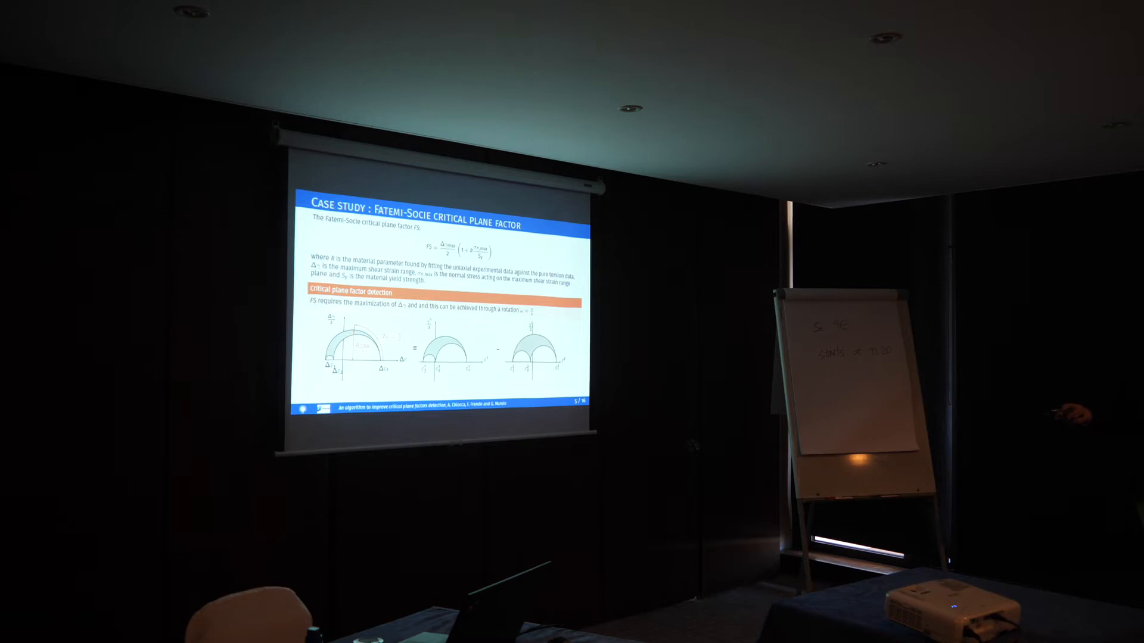
key("right")
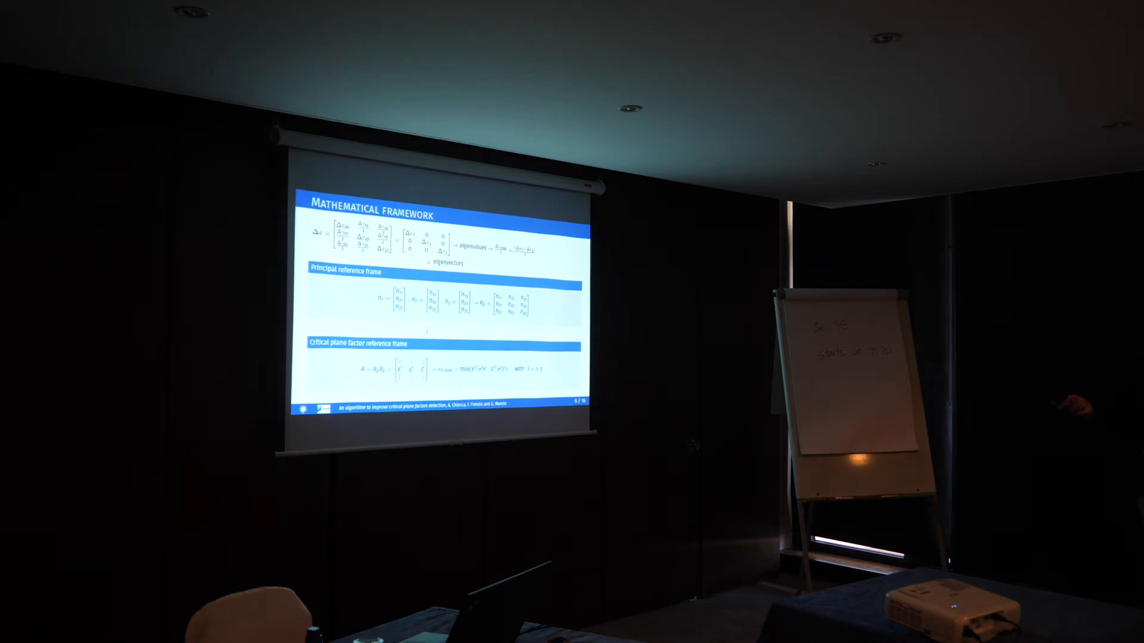